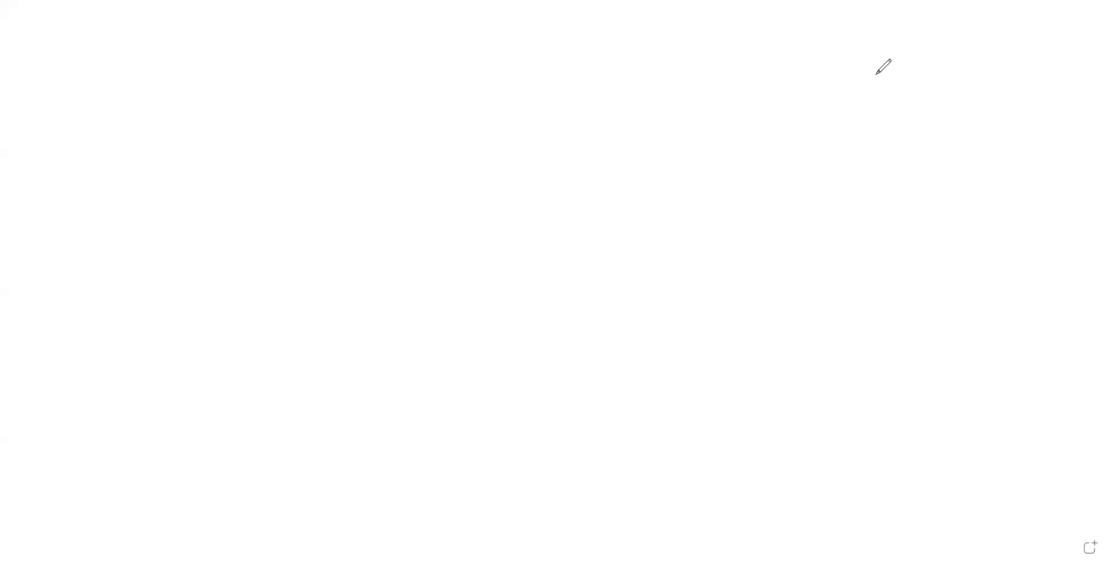
pyautogui.moveTo(341, 20)
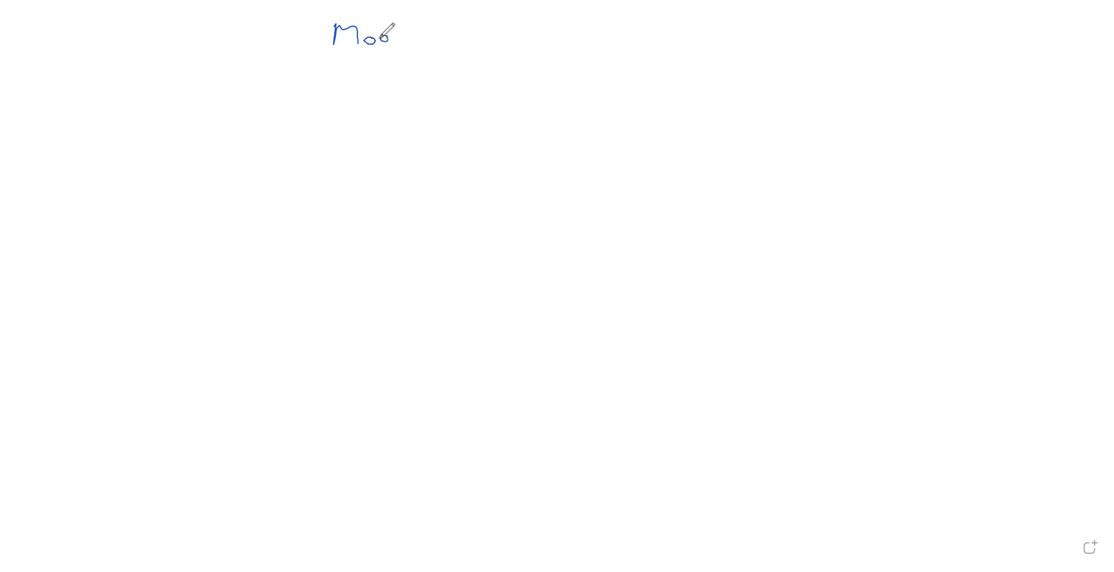
# - Handwrite the title 'Modules in Human Management System' in blue across the board's top
pyautogui.moveTo(383, 32); pyautogui.dragTo(433, 35)
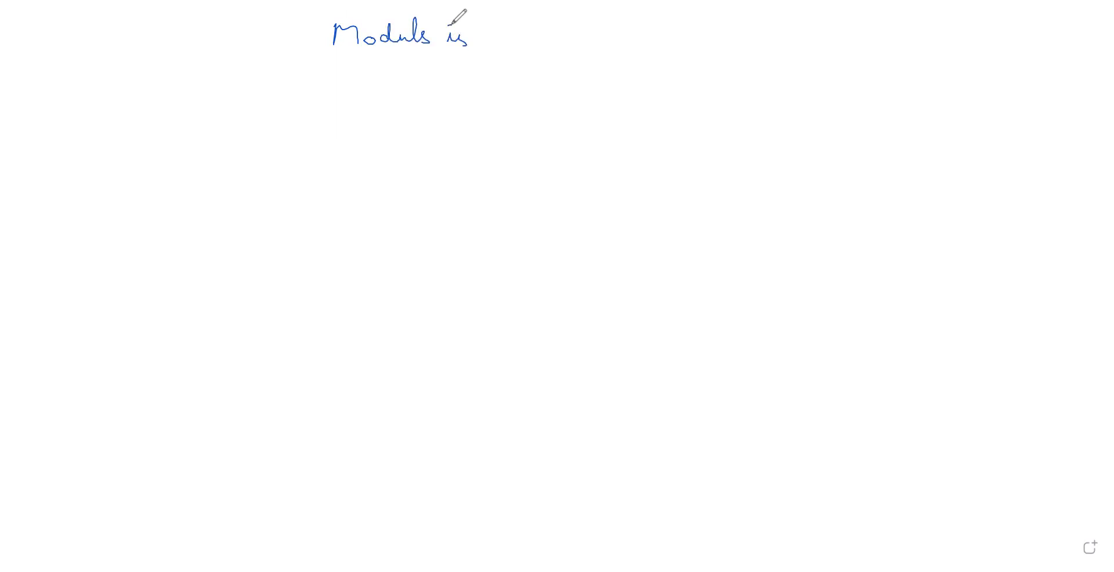
pyautogui.write('Hu')
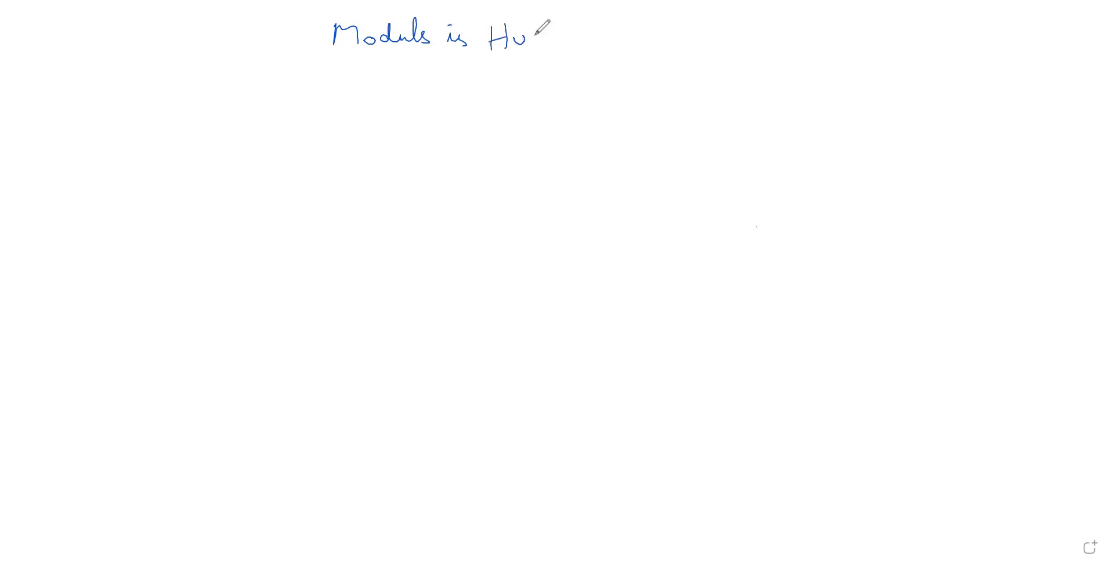
pyautogui.moveTo(529, 36); pyautogui.dragTo(575, 42)
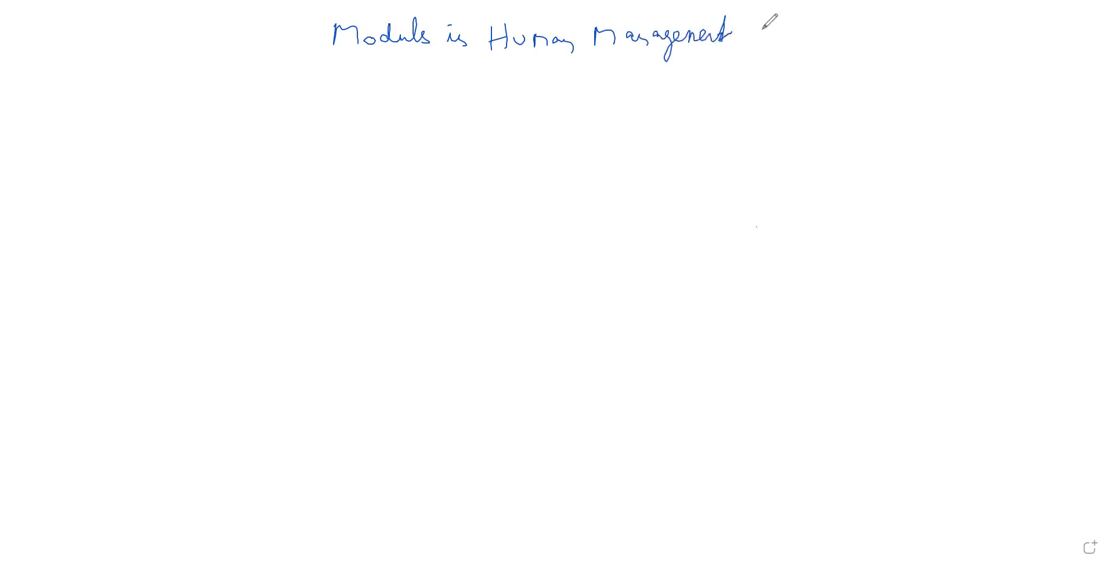
pyautogui.write('System')
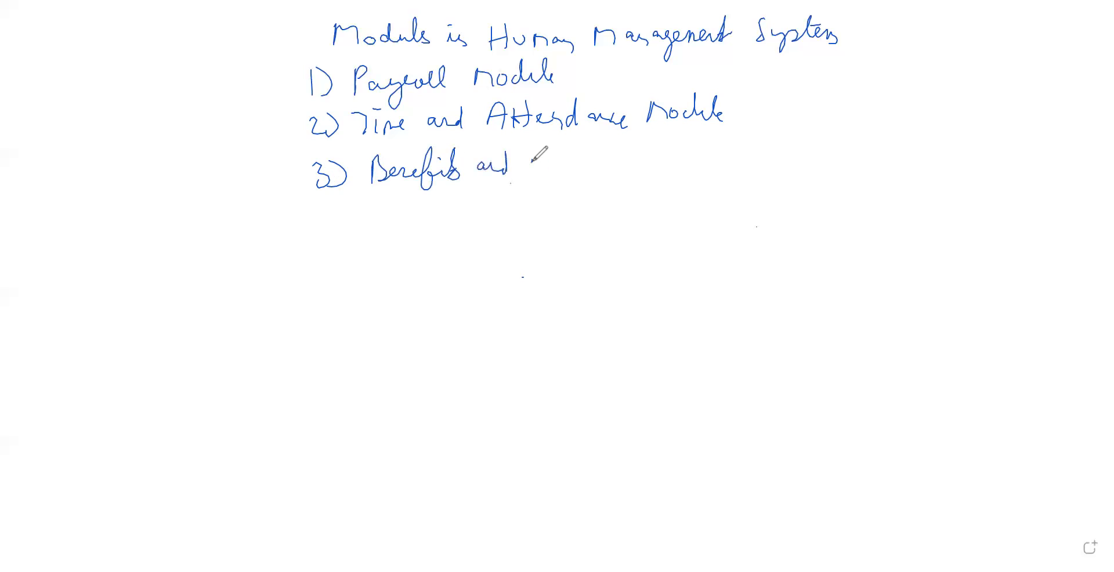
pyautogui.write('Adm')
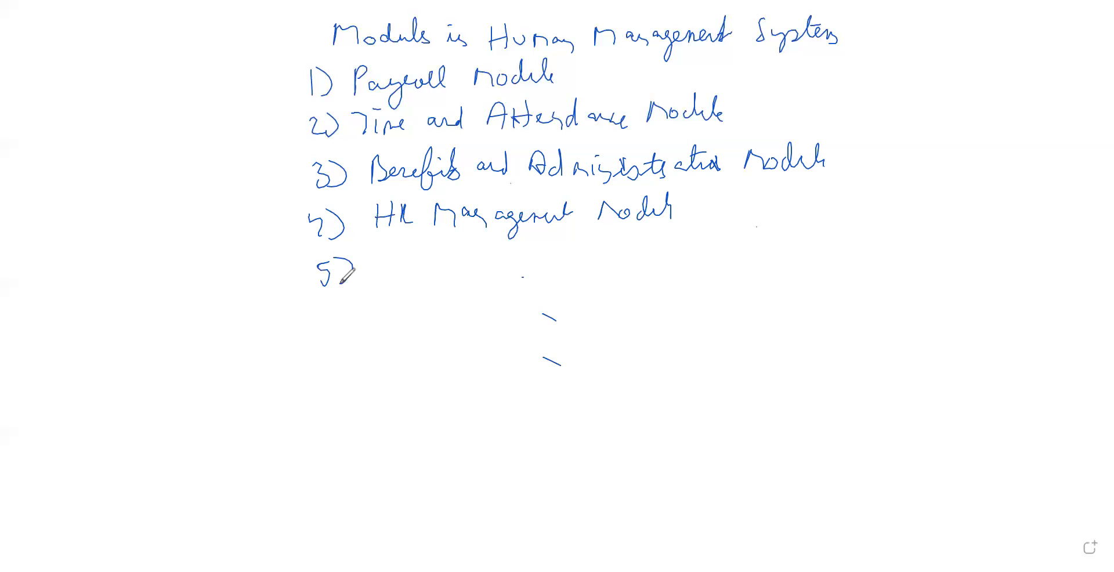
# - Write the first letter of the fifth module entry after '5)'
pyautogui.write('7')
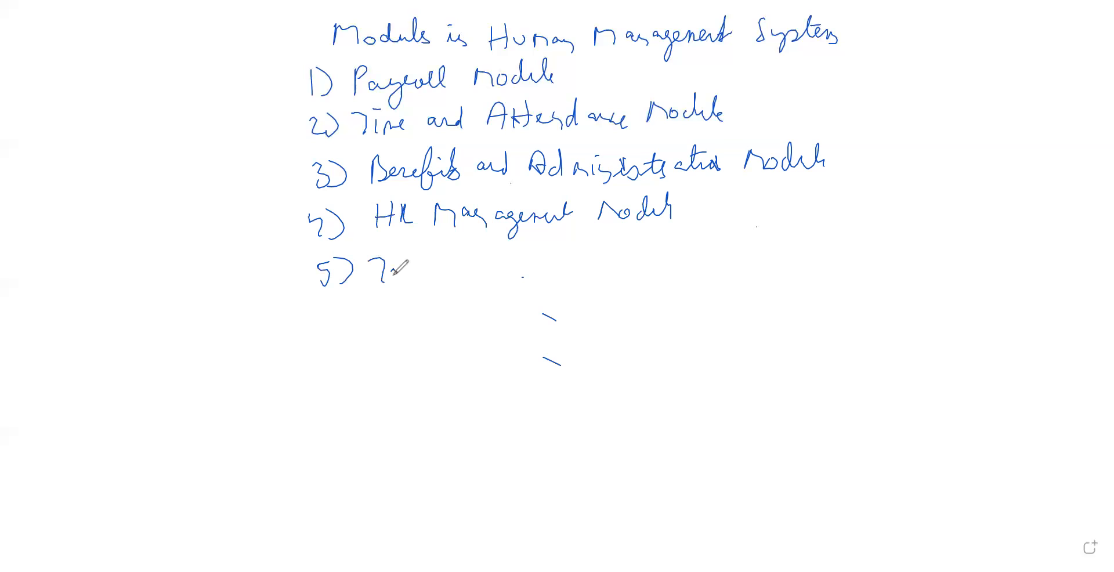